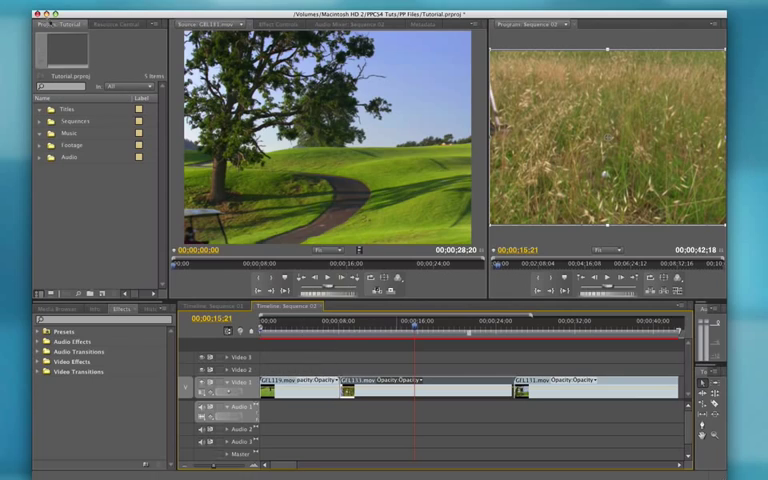
Make the edited landscape sequence active so it can be exported.
{"action": "left_click", "coordinate": [108, 8]}
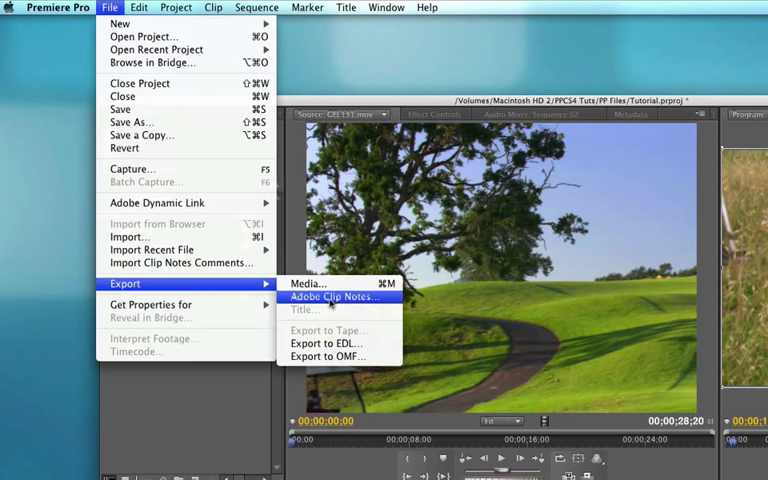
Start an Adobe Clip Notes export with Clip Notes QuickTime format and the NTSC Source to 1024kbps preset.
{"action": "left_click", "coordinate": [332, 296]}
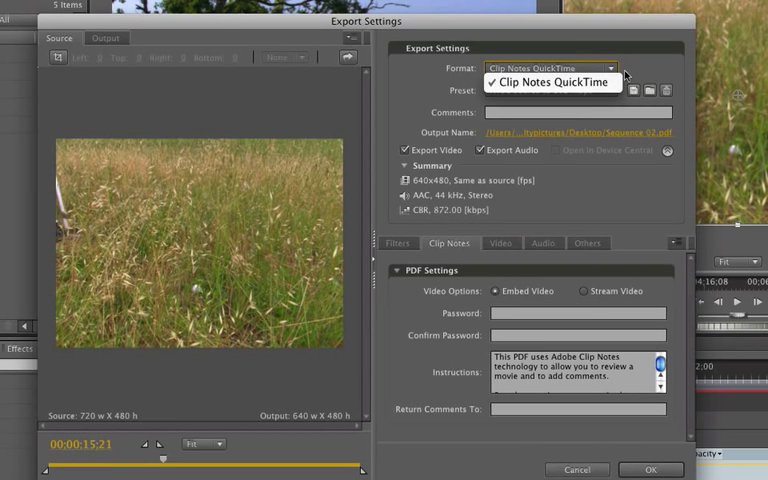
{"action": "left_click", "coordinate": [550, 82]}
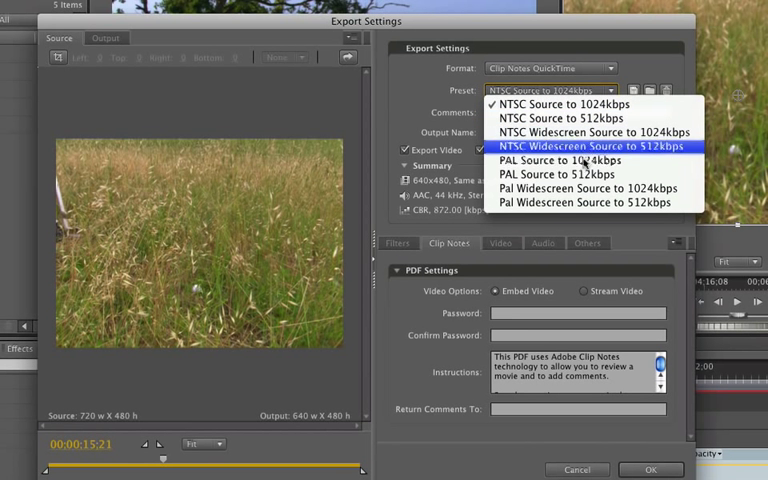
{"action": "mouse_move", "coordinate": [584, 202]}
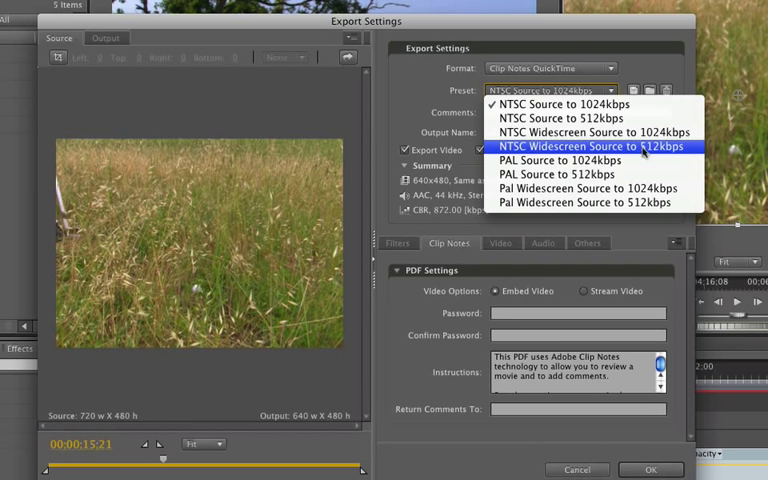
{"action": "left_click", "coordinate": [592, 146]}
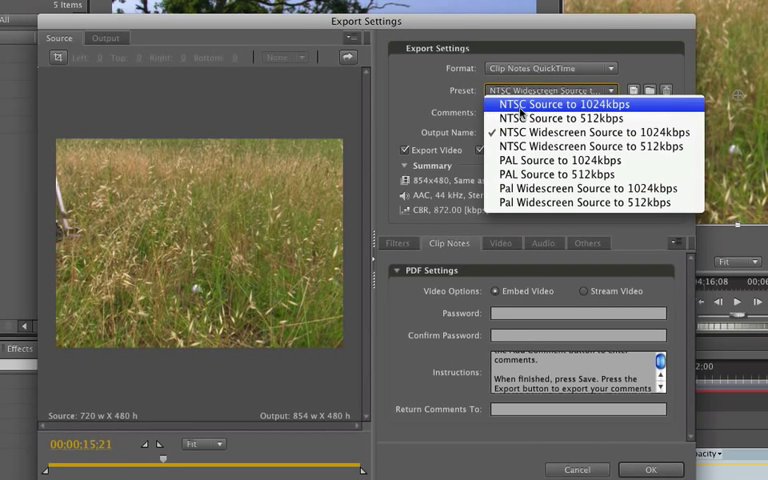
{"action": "left_click", "coordinate": [576, 104]}
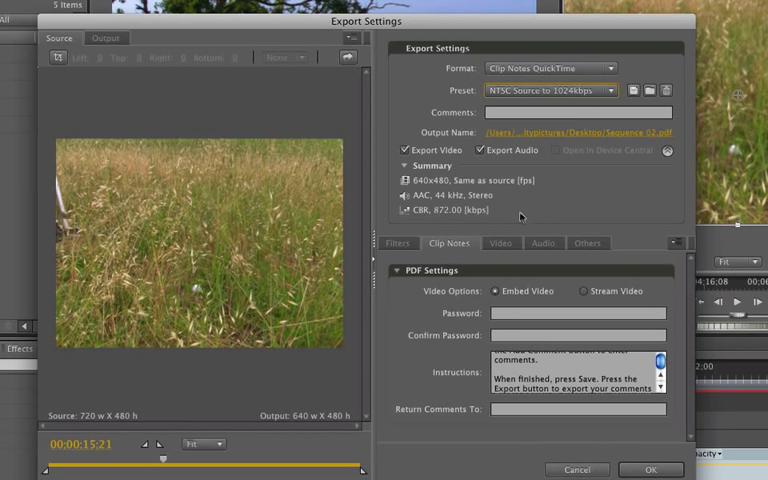
{"action": "mouse_move", "coordinate": [480, 304]}
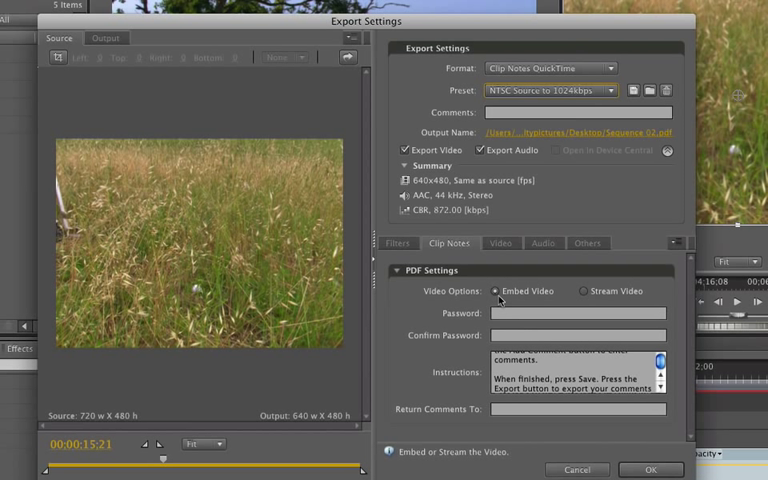
{"action": "mouse_move", "coordinate": [576, 304]}
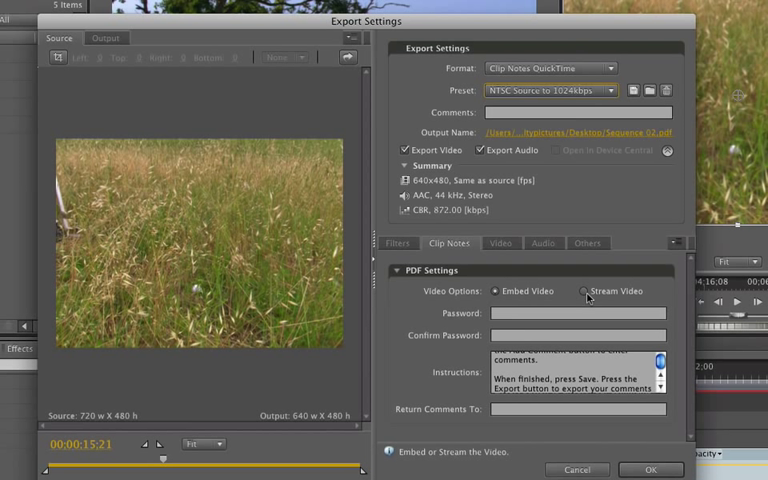
Try Stream Video, return to Embed Video, and leave the PDF password fields empty.
{"action": "left_click", "coordinate": [584, 292]}
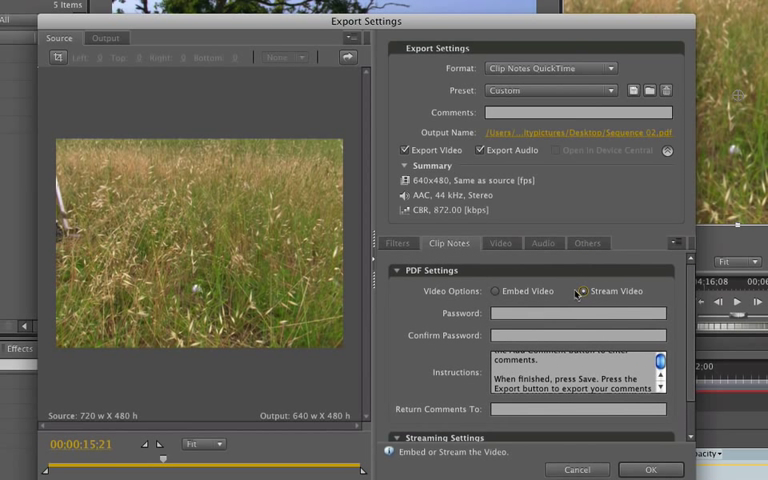
{"action": "left_click", "coordinate": [500, 292]}
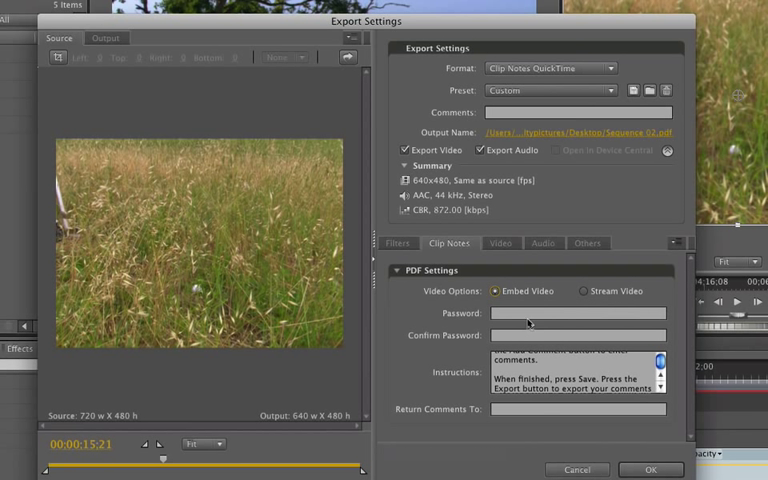
{"action": "left_click", "coordinate": [578, 312]}
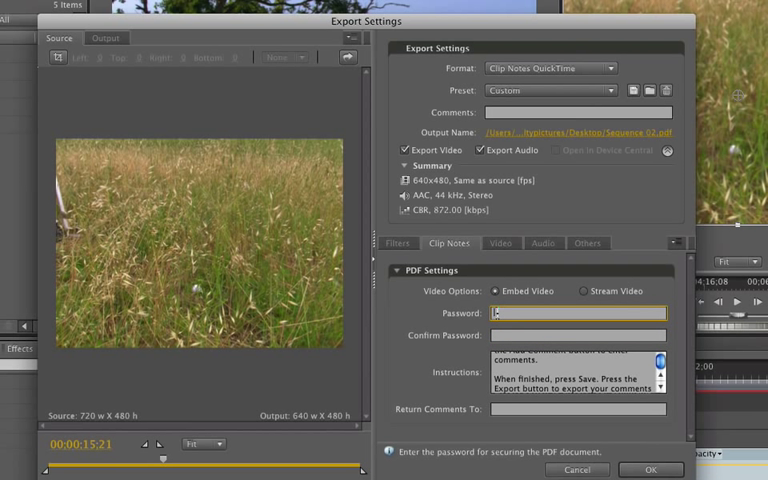
{"action": "left_click", "coordinate": [578, 336]}
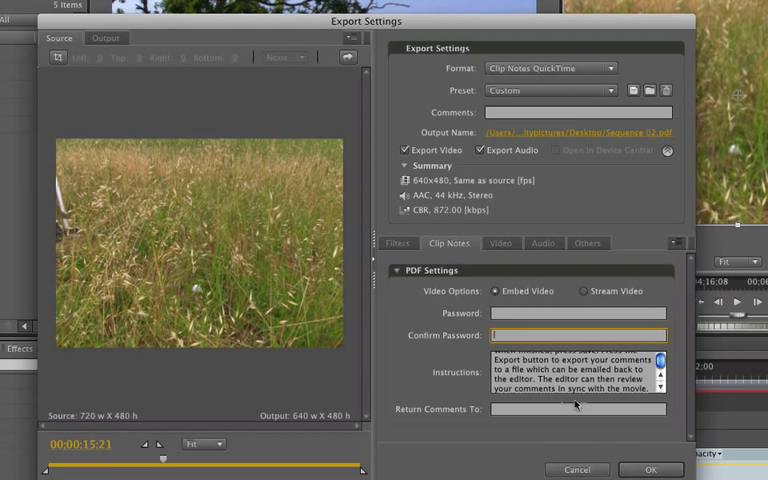
Set Return Comments To the reviewer's email address and confirm to export the Clip Notes PDF.
{"action": "left_click", "coordinate": [578, 408]}
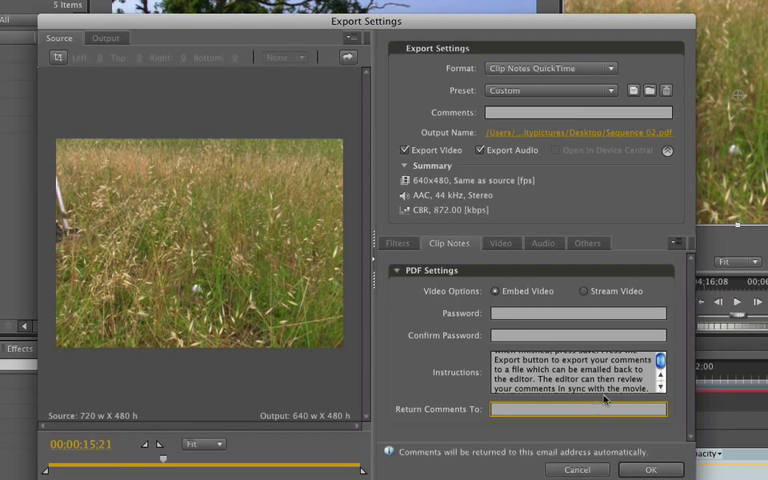
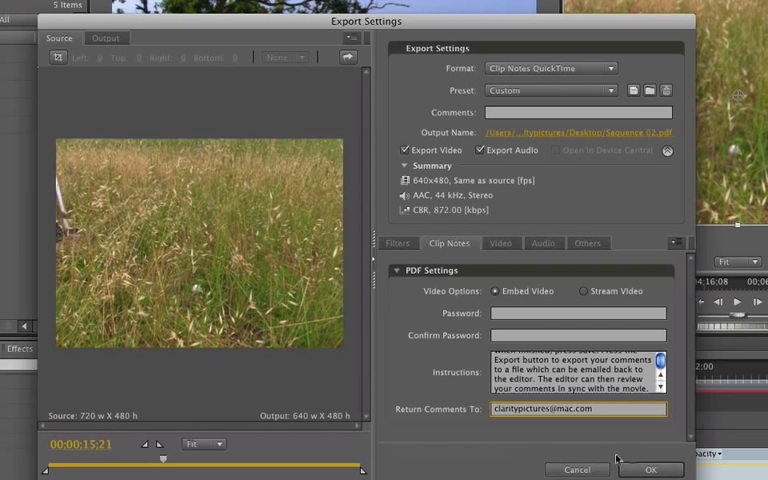
{"action": "left_click", "coordinate": [650, 470]}
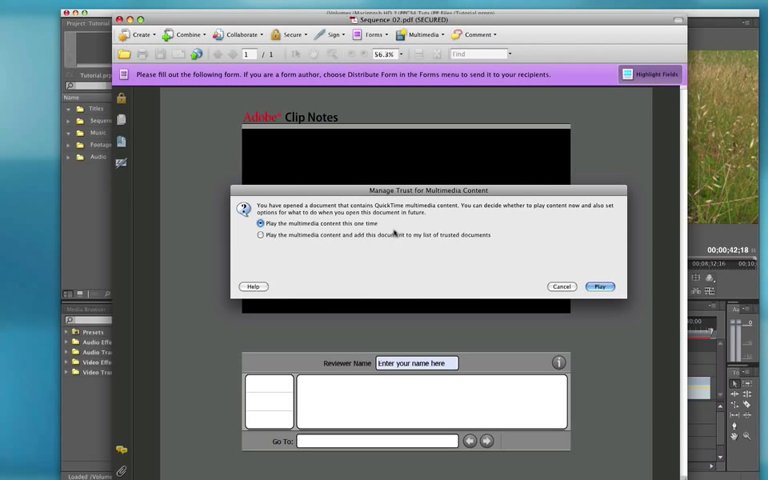
Allow the embedded movie to play in Acrobat and dismiss the Clip Notes introduction.
{"action": "left_click", "coordinate": [600, 288]}
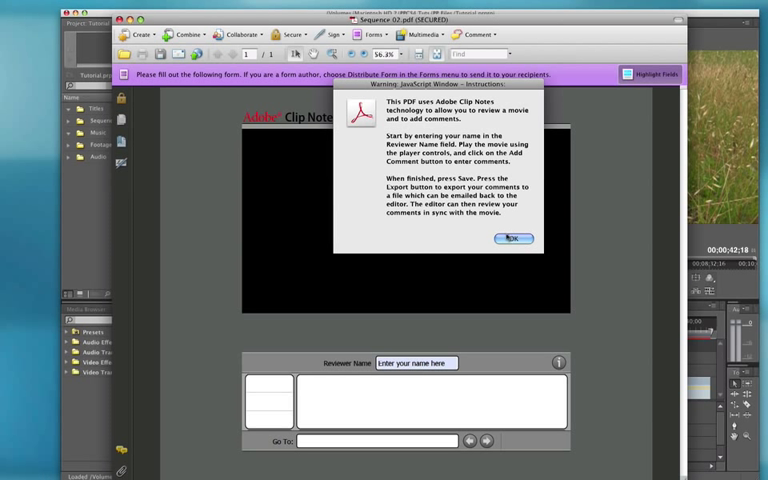
{"action": "left_click", "coordinate": [512, 238]}
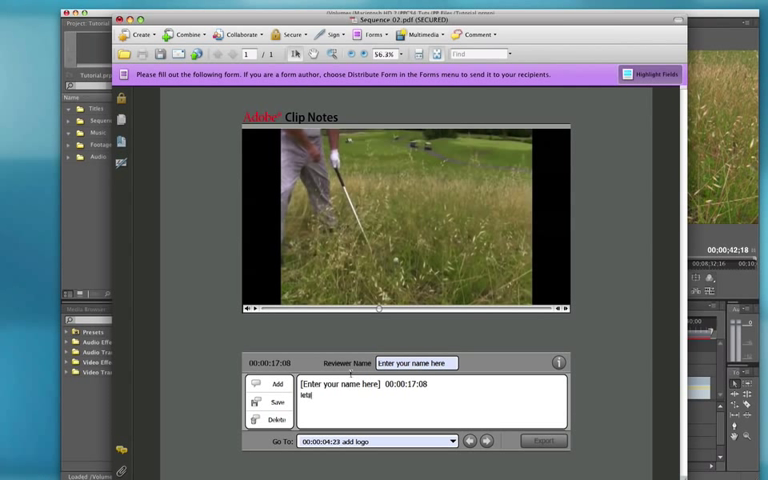
Add the comment 'color correct this' at 00:00:17:08 and set the reviewer name to Client.
{"action": "type", "text": "color"}
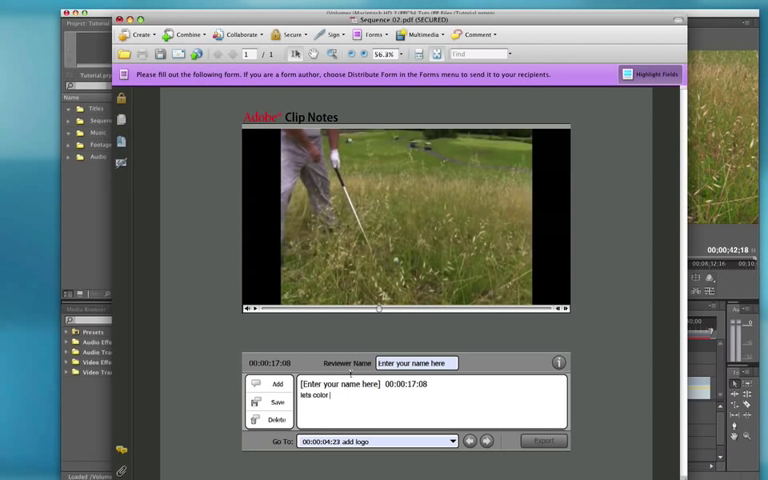
{"action": "type", "text": "correct this"}
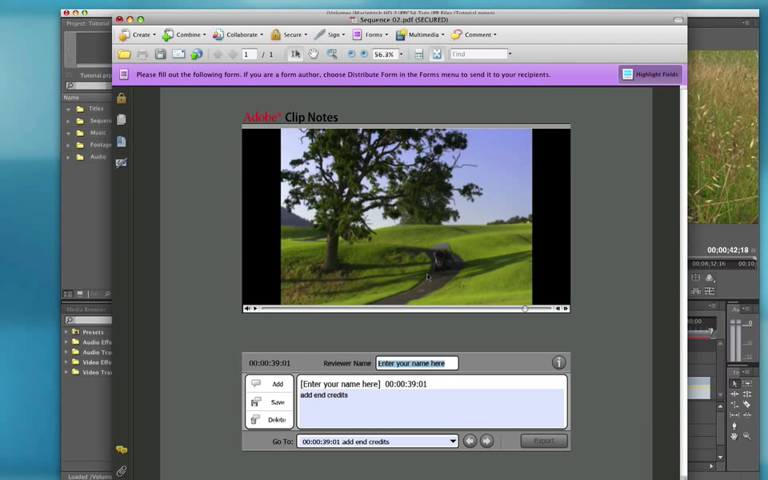
{"action": "type", "text": "Client"}
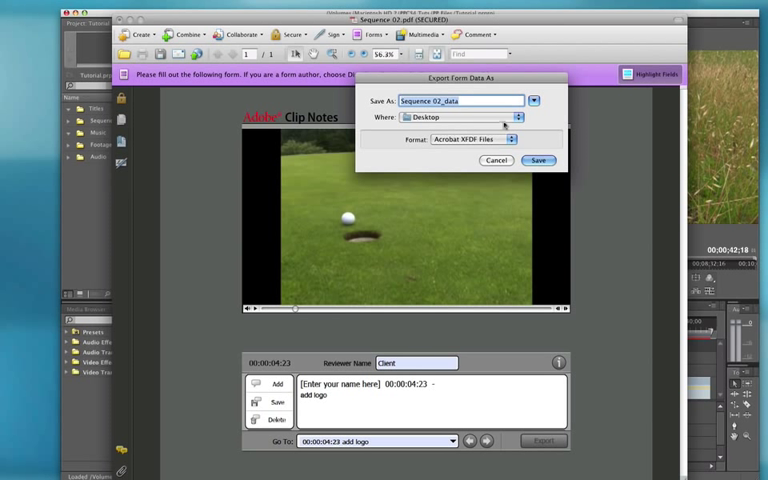
Save the comments as the Sequence 02_data XFDF file on the Desktop past the security warning.
{"action": "left_click", "coordinate": [538, 160]}
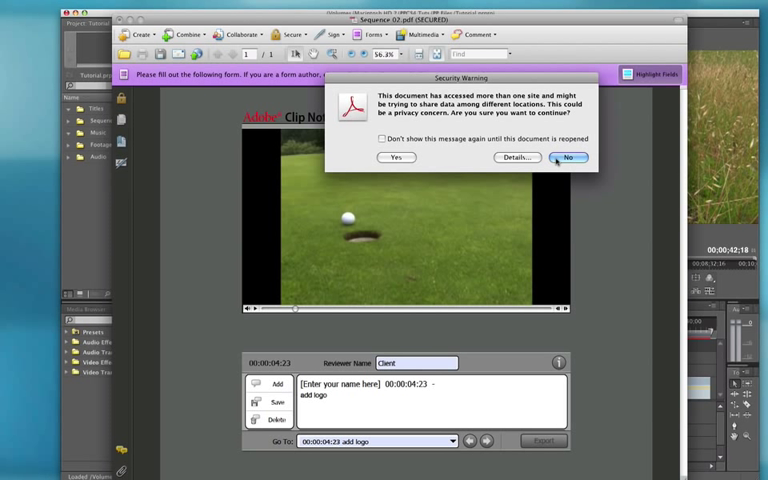
{"action": "left_click", "coordinate": [568, 156]}
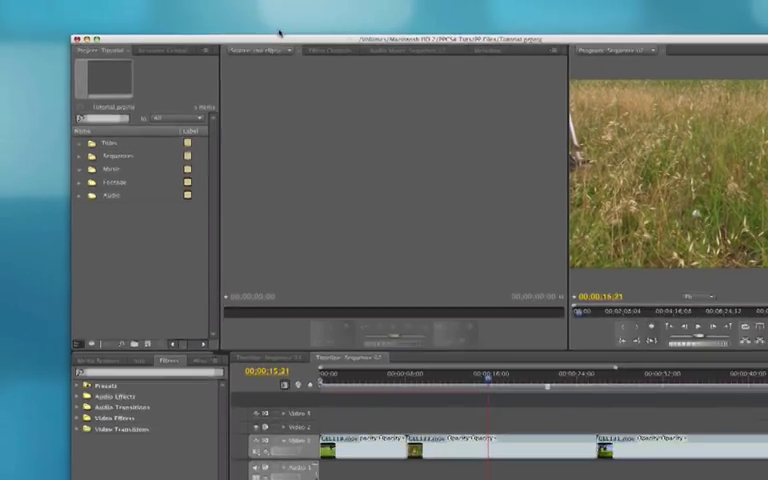
Back in Premiere Pro, import Clip Notes comments from the Sequence 02_data.xfdf file.
{"action": "left_click", "coordinate": [108, 8]}
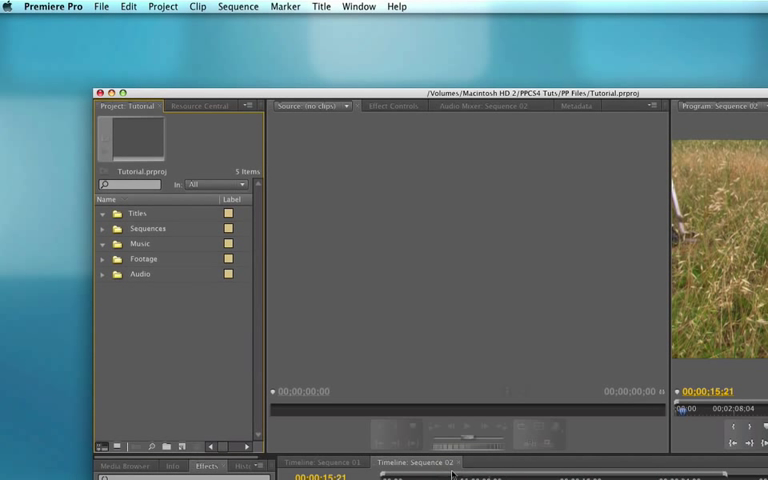
{"action": "mouse_move", "coordinate": [88, 48]}
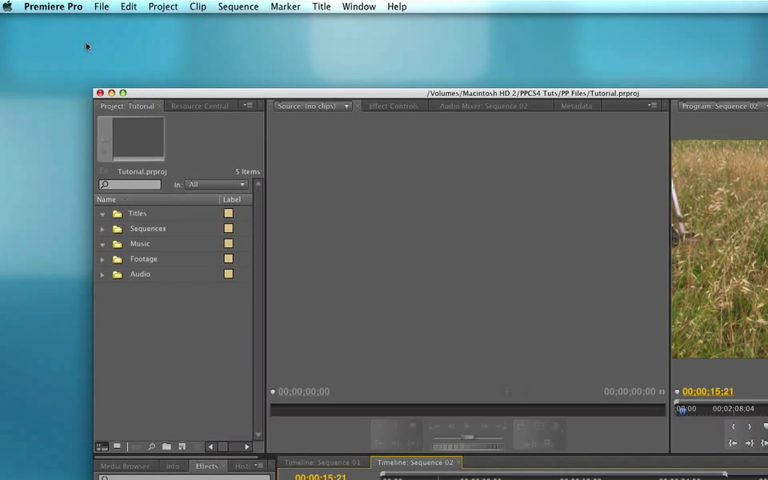
{"action": "left_click", "coordinate": [100, 6]}
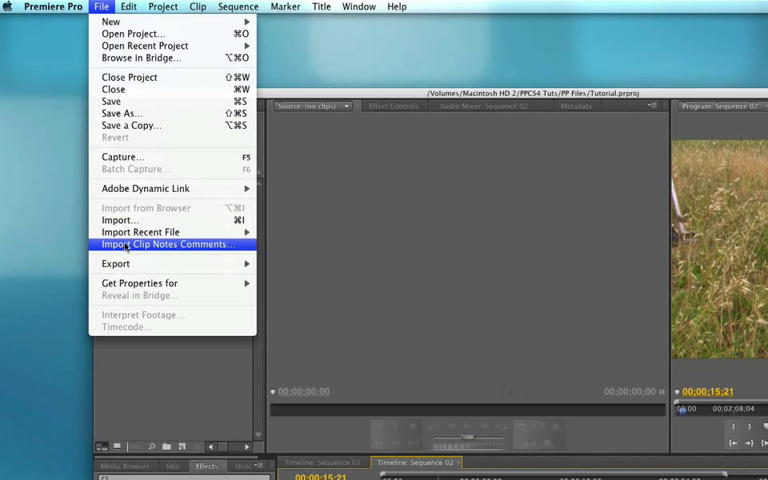
{"action": "left_click", "coordinate": [170, 244]}
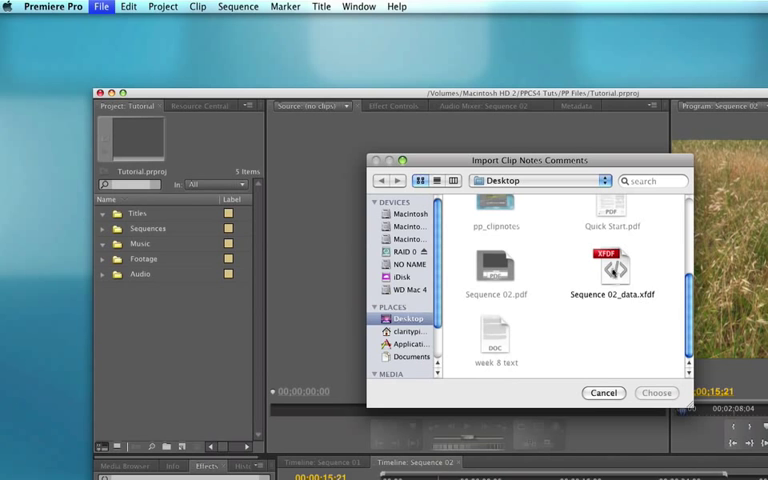
{"action": "left_click", "coordinate": [604, 392]}
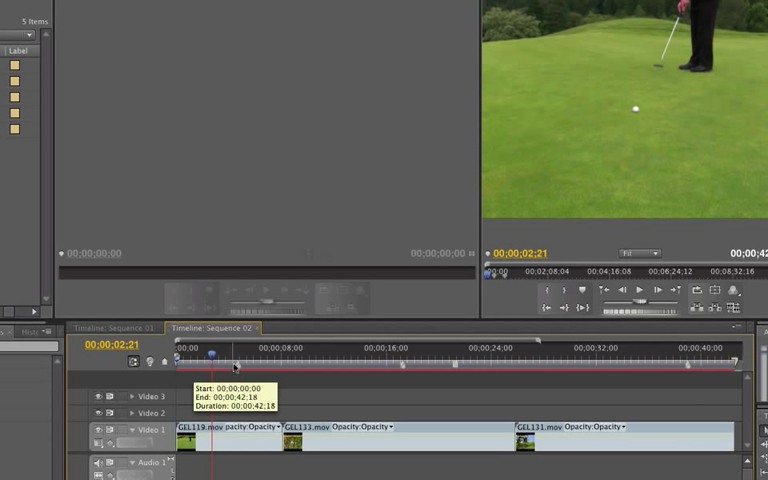
{"action": "mouse_move", "coordinate": [236, 370]}
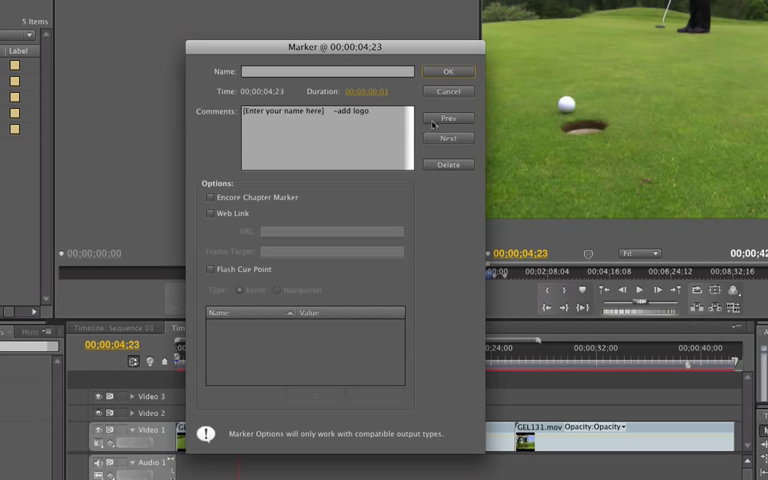
Step through the markers at 00:00:04:23, 00:00:17:08 and 00:00:39:01 to read each client comment.
{"action": "left_click", "coordinate": [448, 138]}
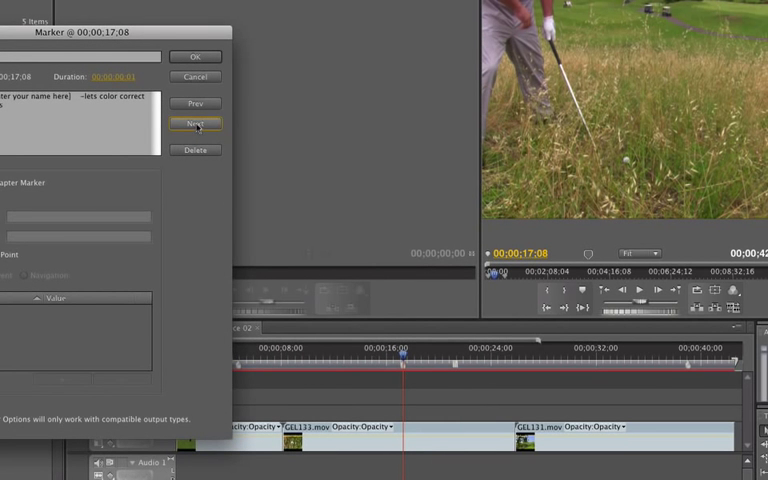
{"action": "left_click", "coordinate": [196, 124]}
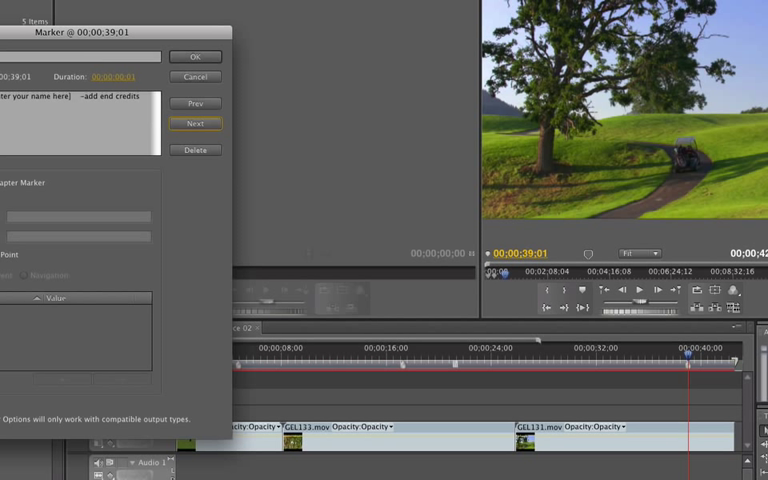
{"action": "mouse_move", "coordinate": [220, 12]}
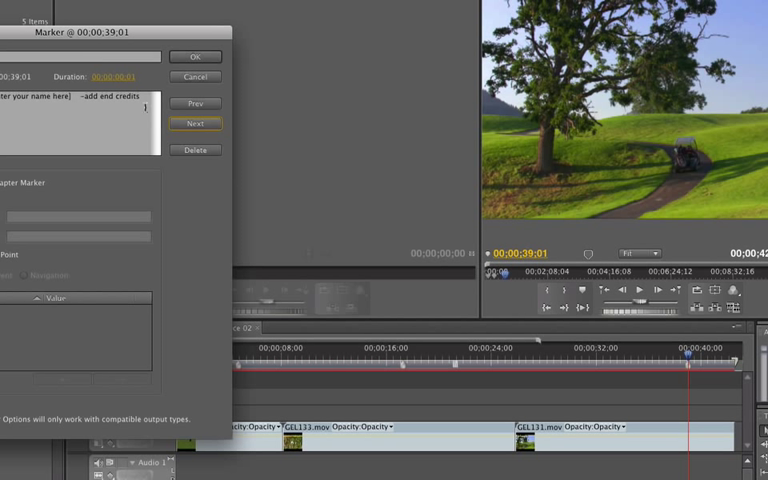
{"action": "left_click", "coordinate": [196, 104]}
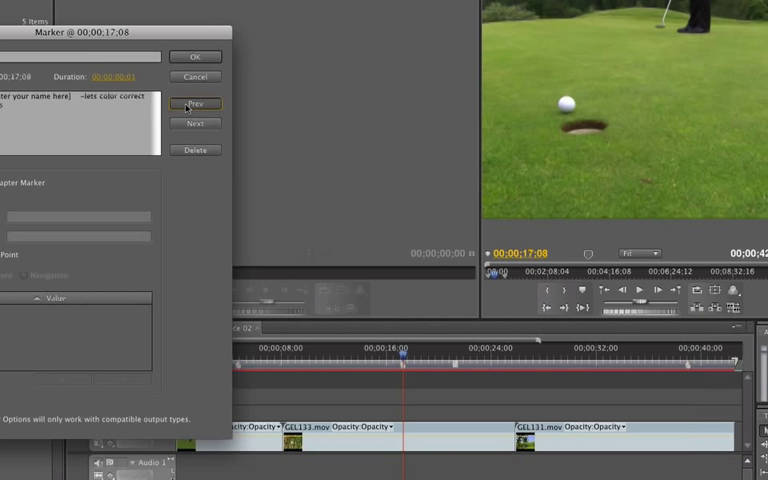
{"action": "left_click", "coordinate": [196, 104]}
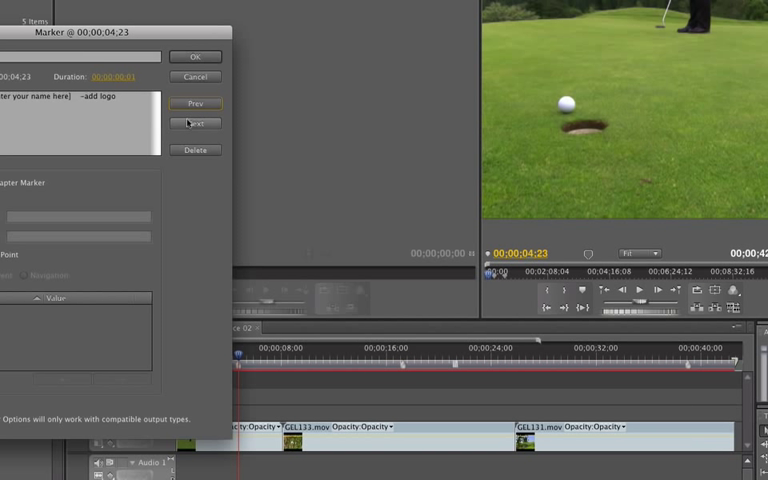